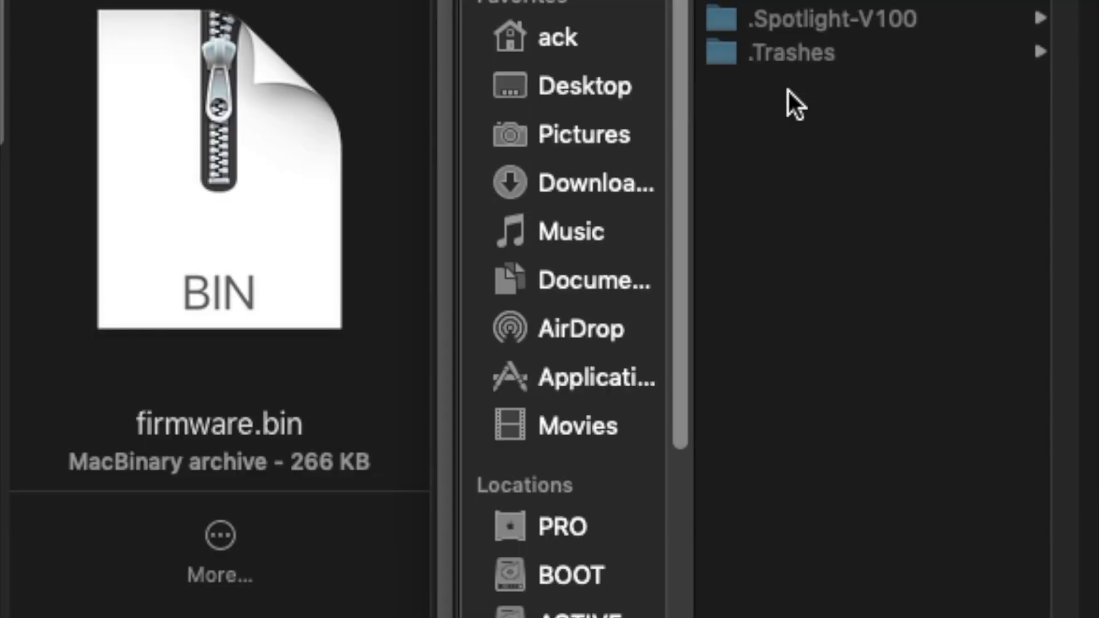
mouse_move(260, 229)
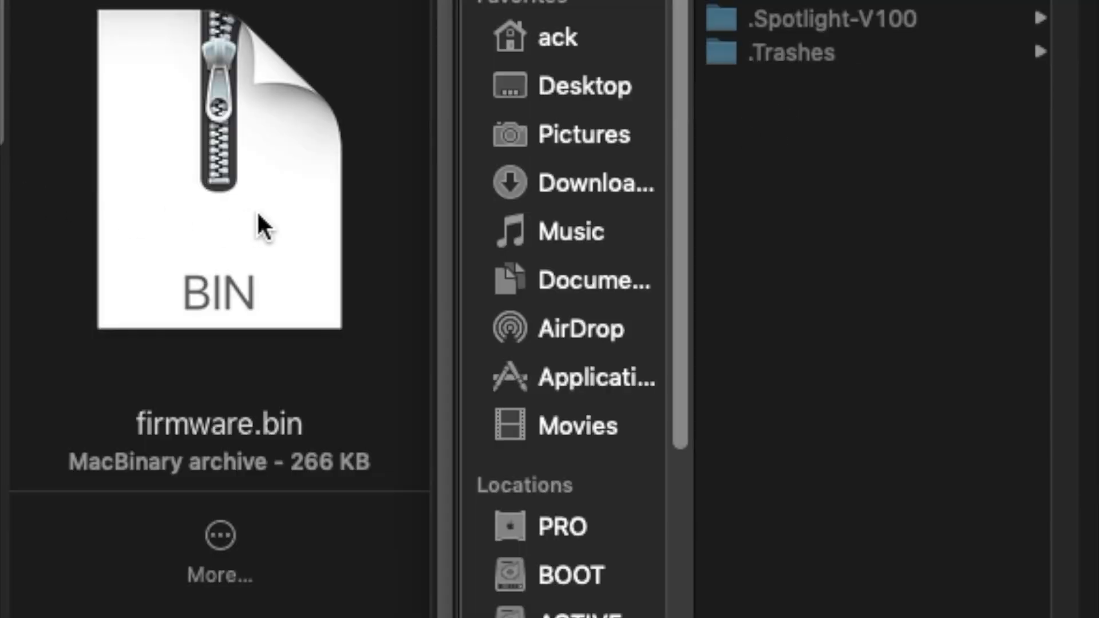